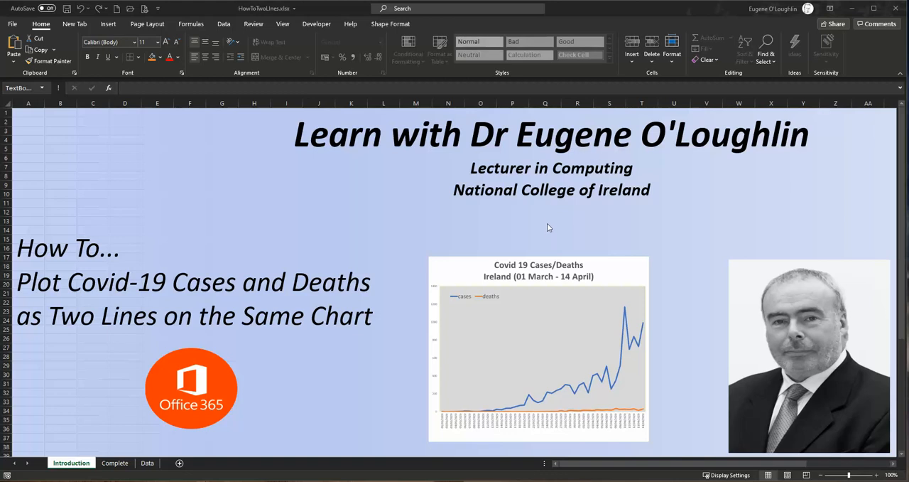
mouse_move(548, 224)
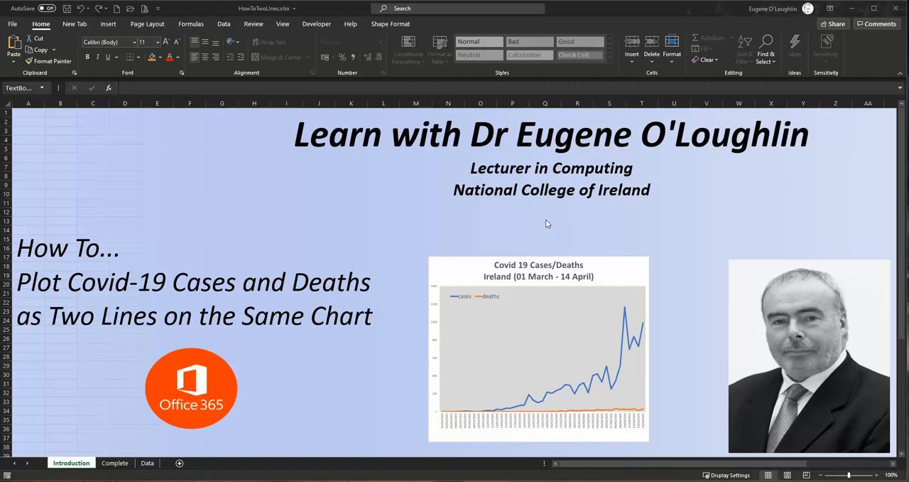
mouse_move(546, 224)
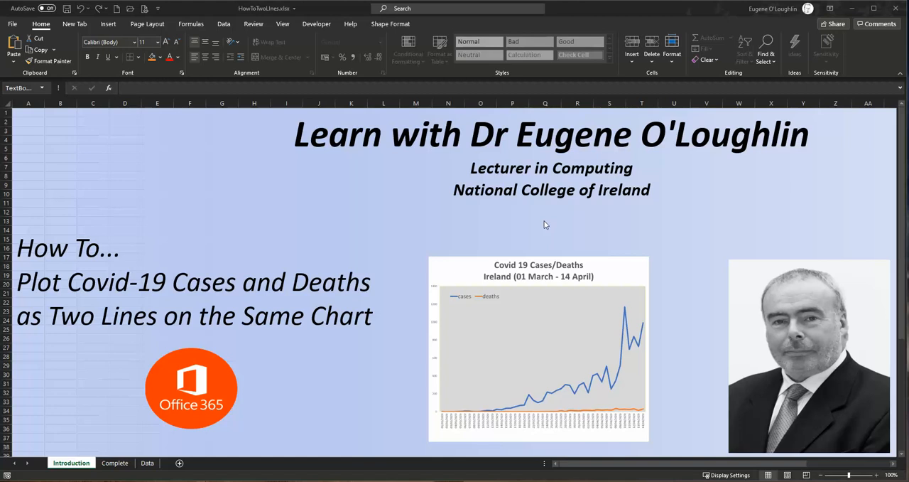
mouse_move(543, 225)
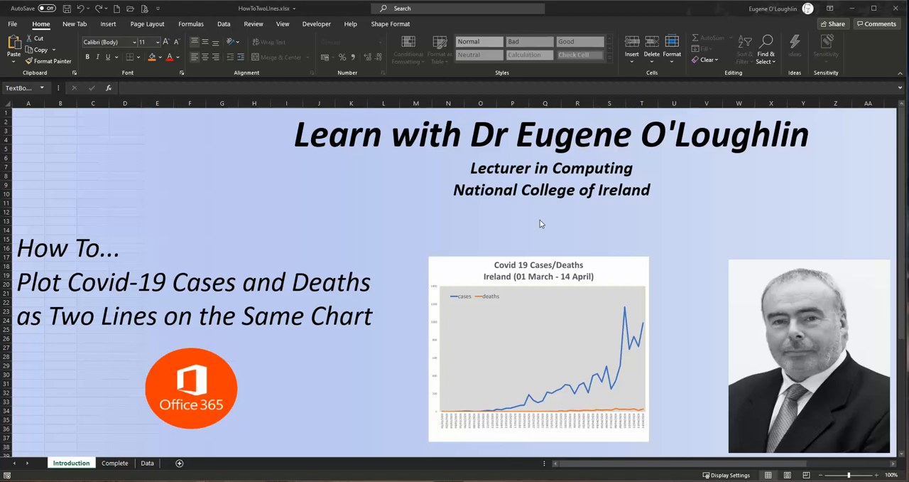
mouse_move(538, 222)
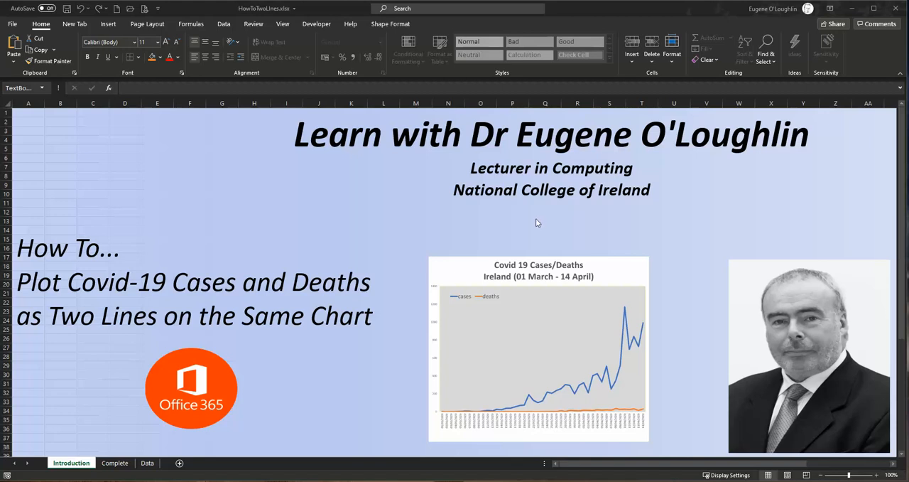
mouse_move(183, 326)
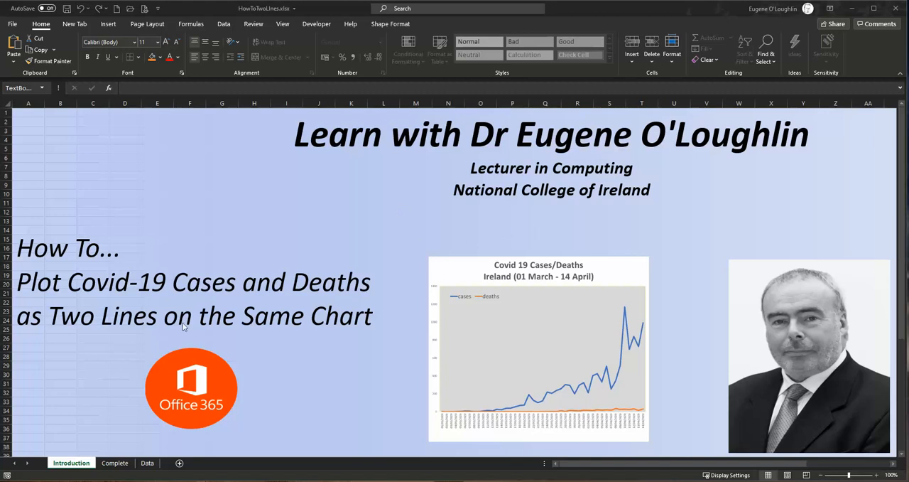
- Switch to the Complete sheet to view the finished example chart
click(114, 463)
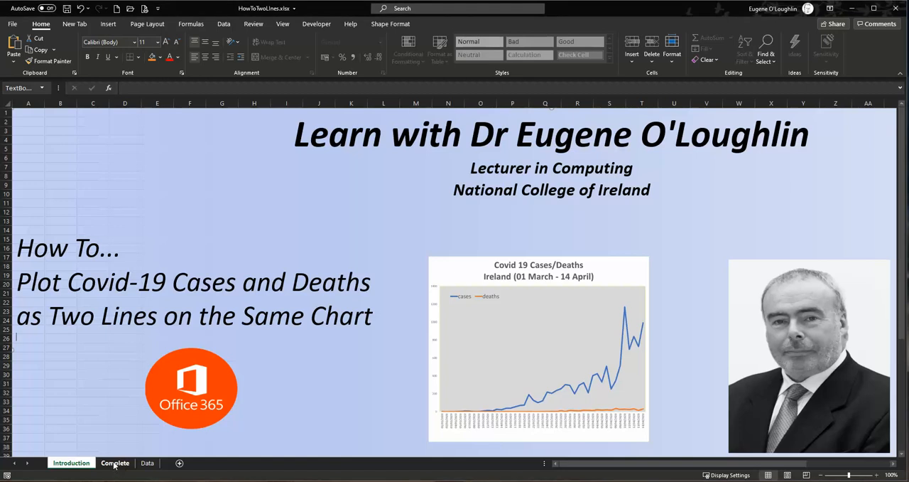
click(115, 462)
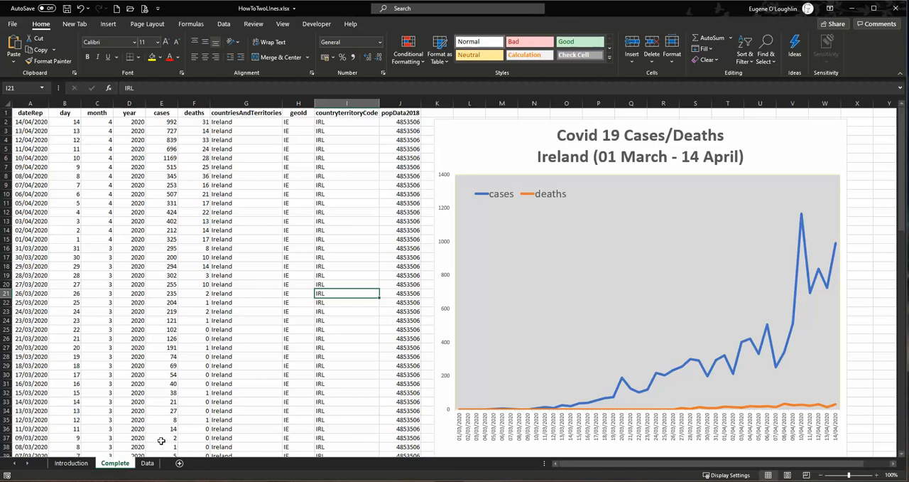
- On the Data sheet, point out the dateRep, cases and deaths columns (A, E, F)
click(147, 463)
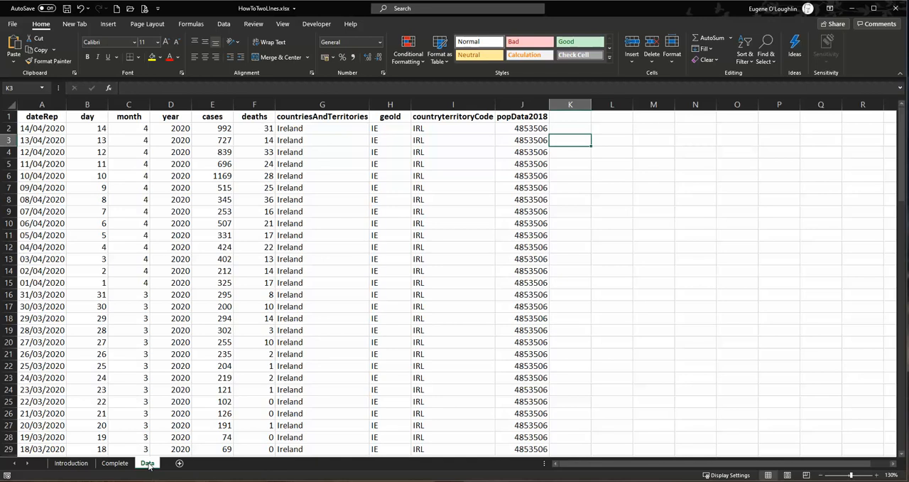
mouse_move(84, 256)
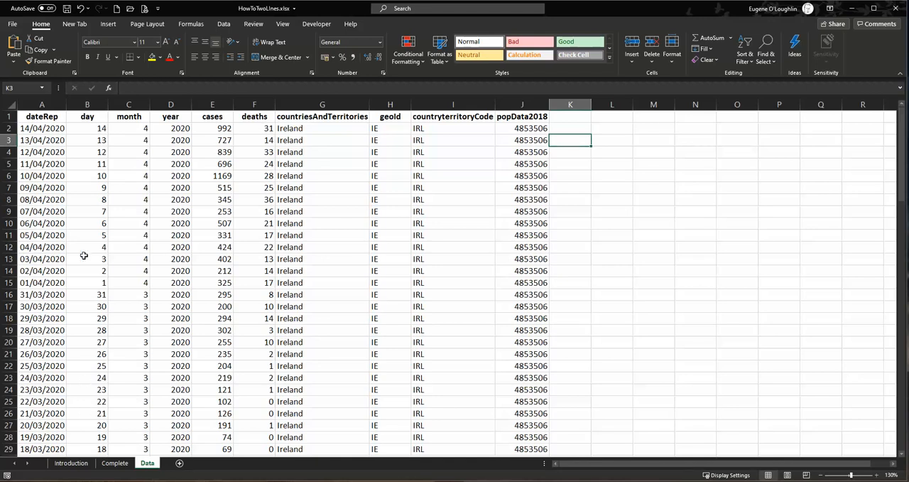
click(41, 105)
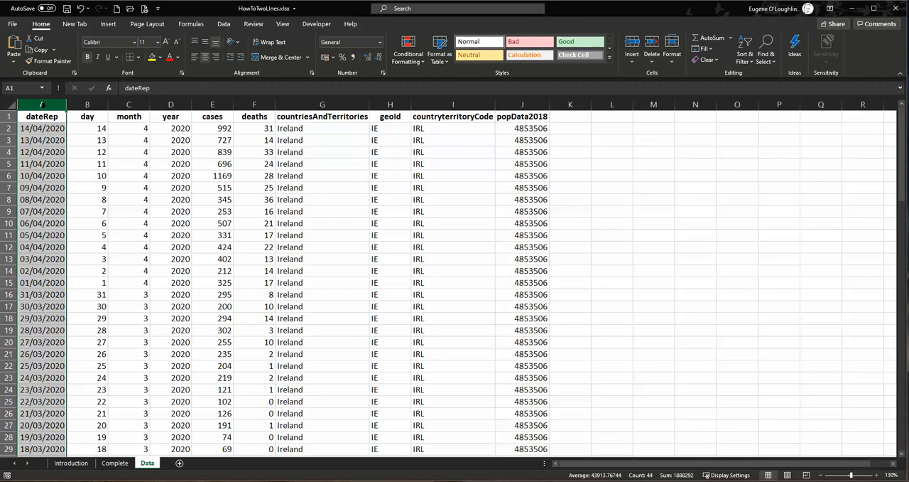
click(213, 104)
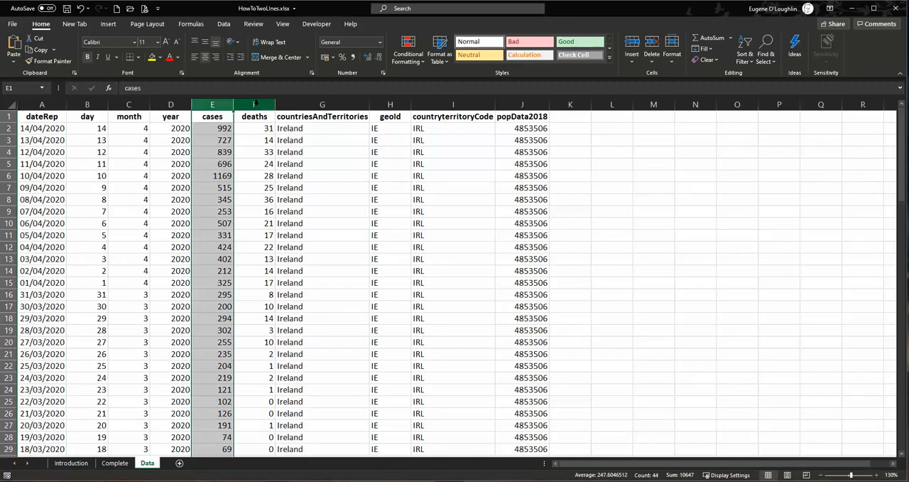
click(253, 105)
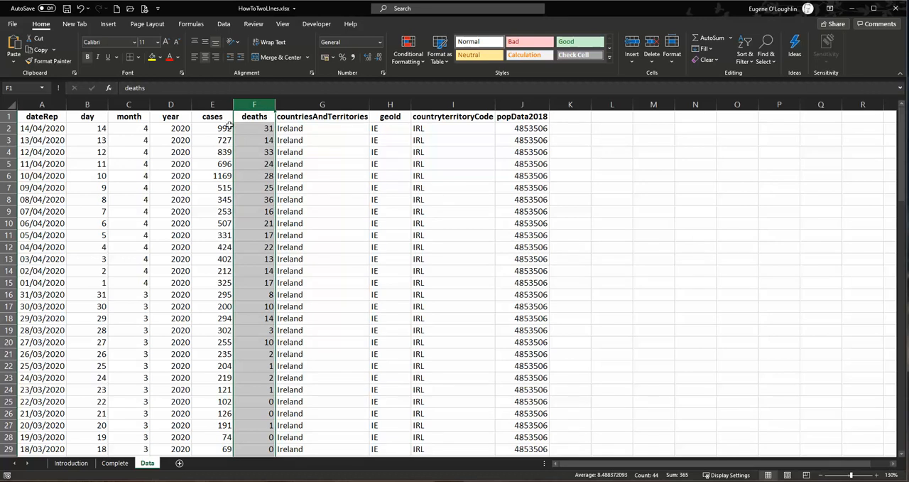
mouse_move(207, 265)
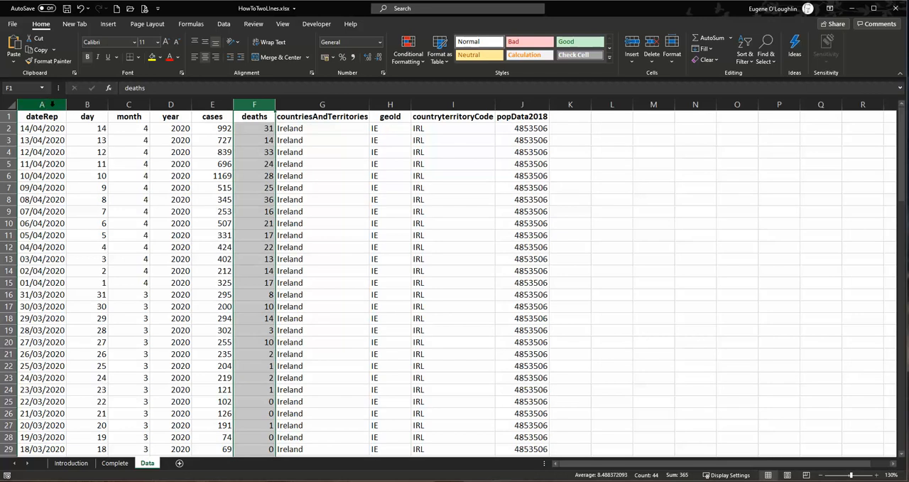
- Select columns A, E and F together as one combined range
click(41, 116)
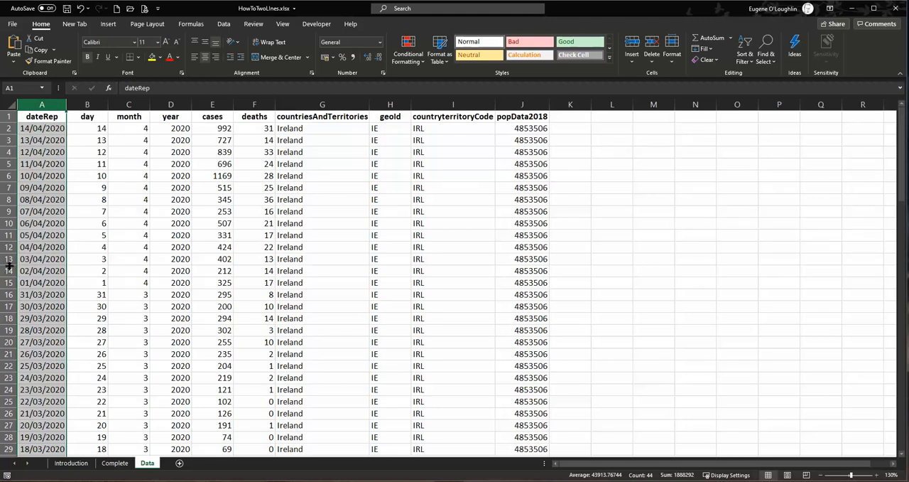
mouse_move(11, 264)
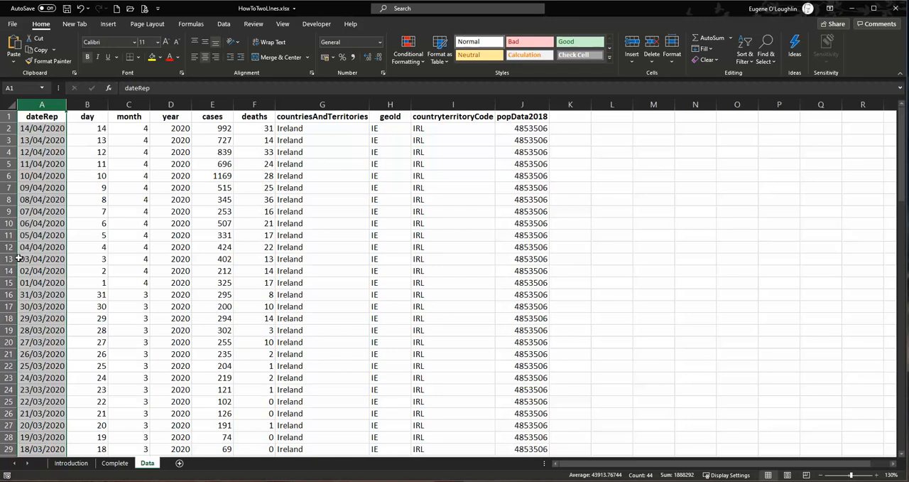
click(212, 105)
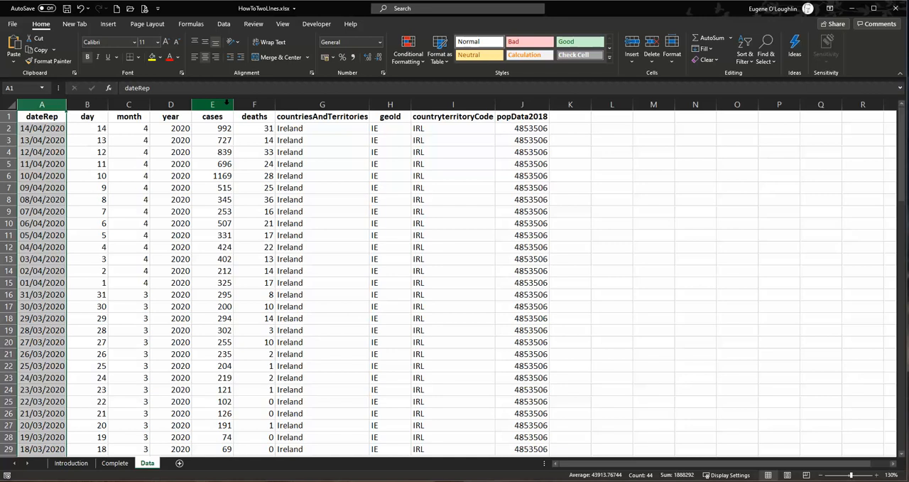
click(212, 104)
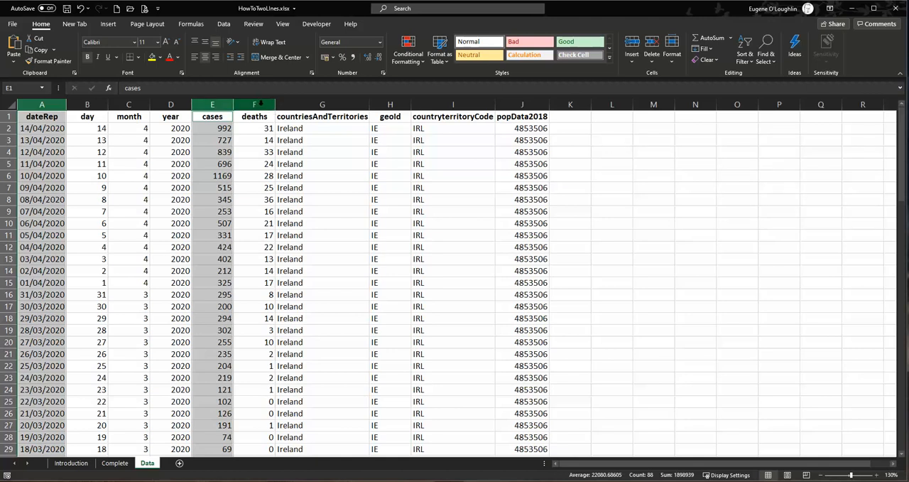
click(253, 116)
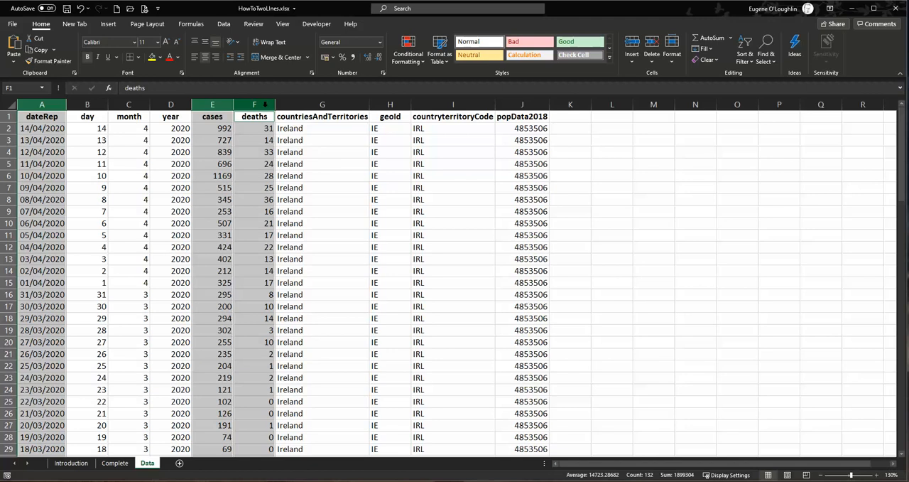
mouse_move(142, 309)
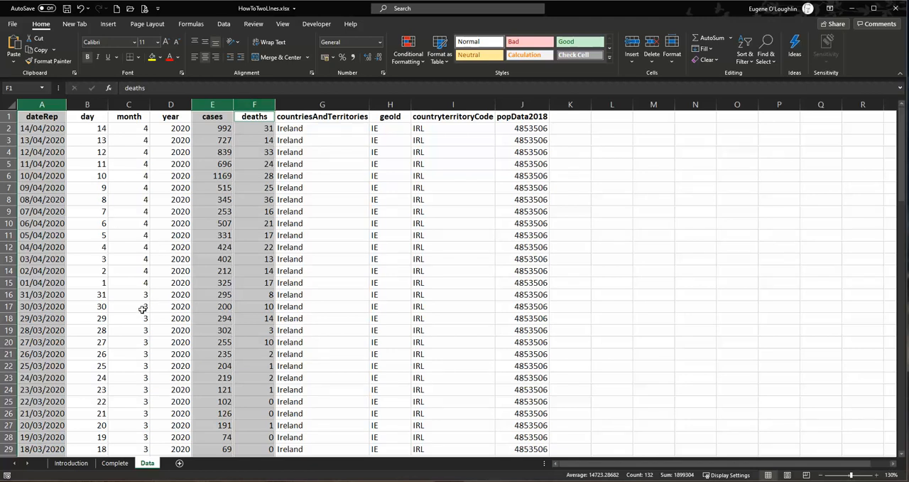
mouse_move(139, 324)
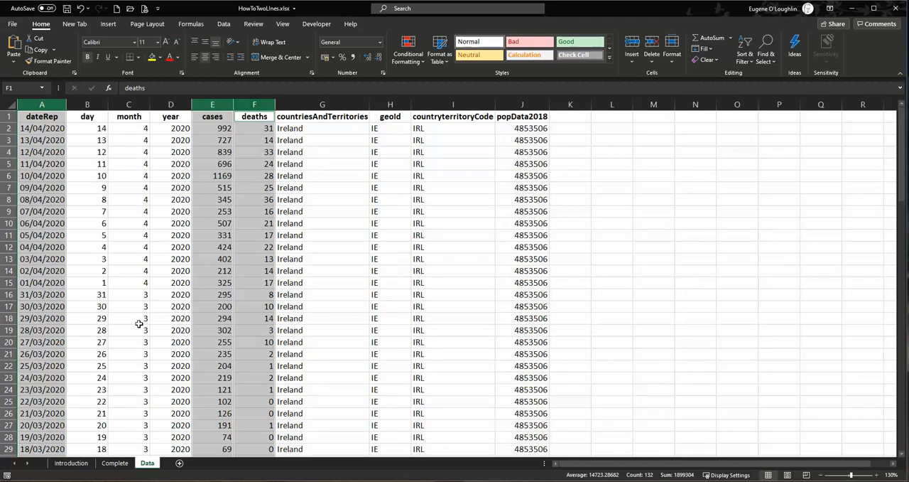
mouse_move(107, 294)
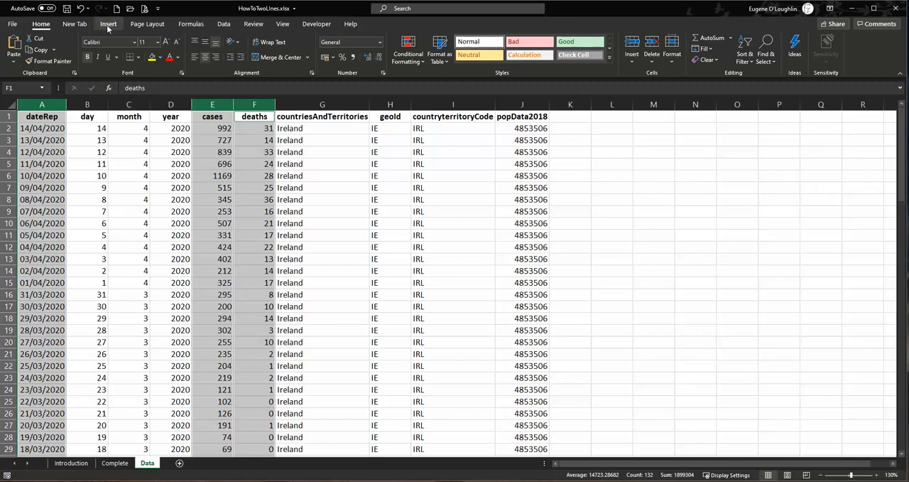
- Insert a 2-D line chart from the Insert tab's line and area chart list
click(108, 24)
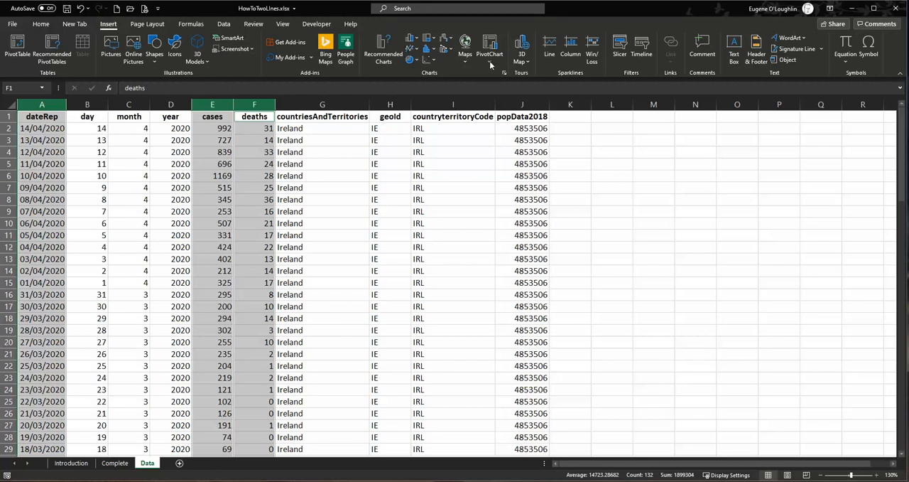
mouse_move(395, 29)
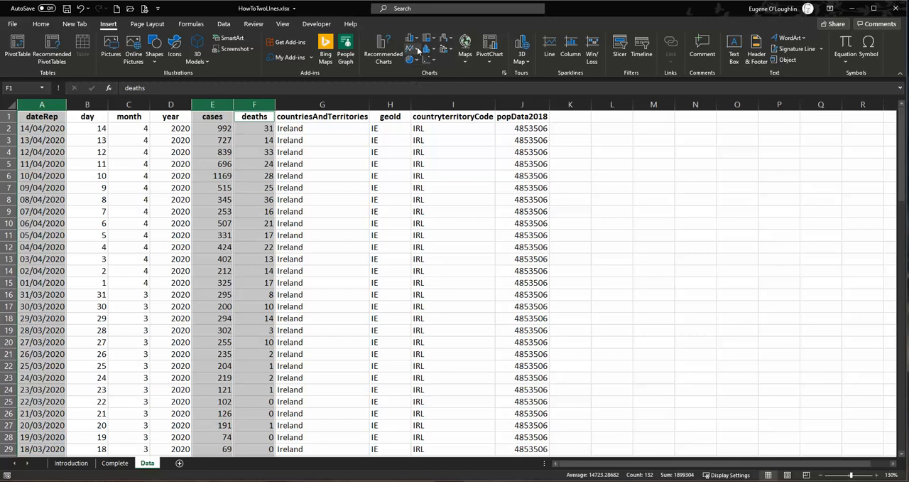
mouse_move(410, 40)
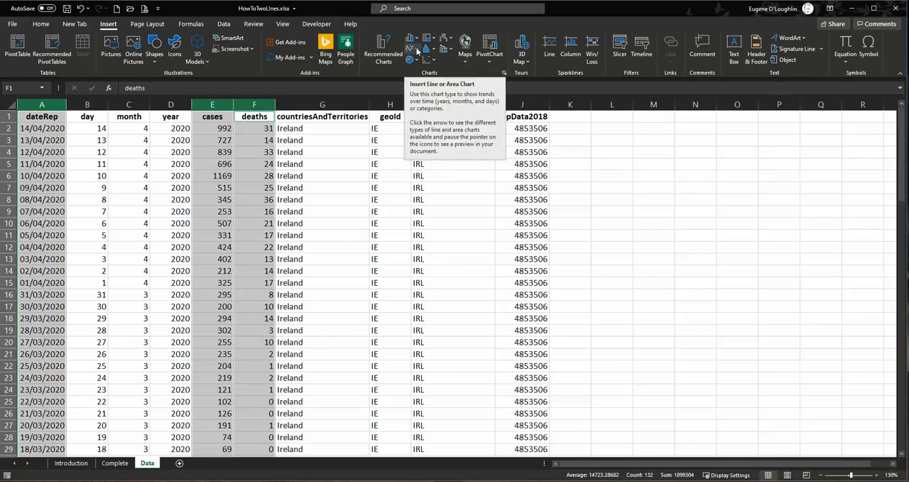
click(417, 46)
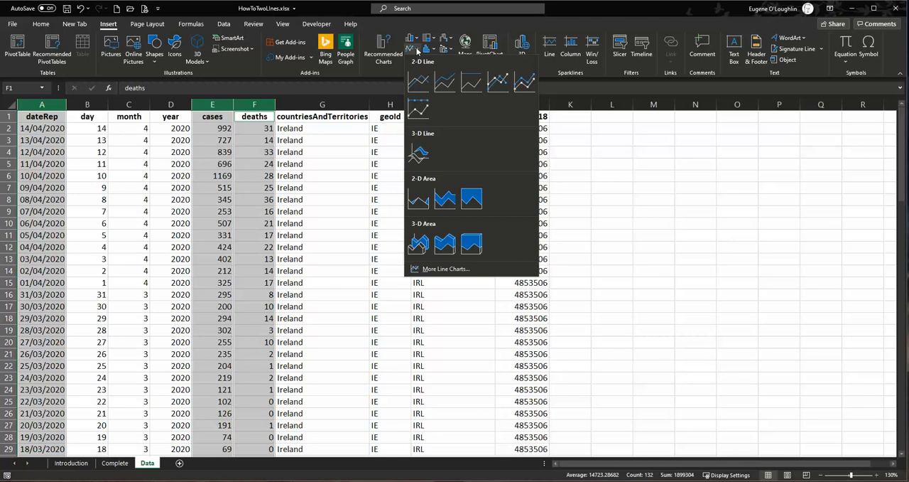
click(419, 82)
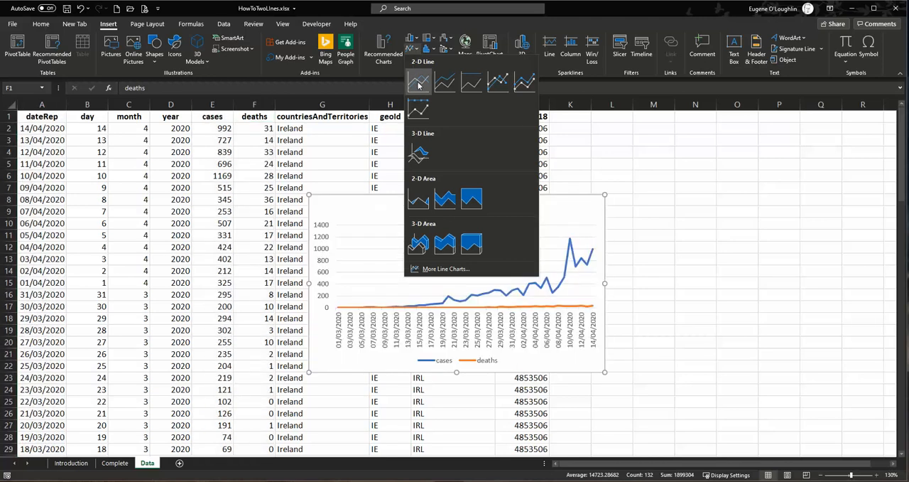
mouse_move(418, 81)
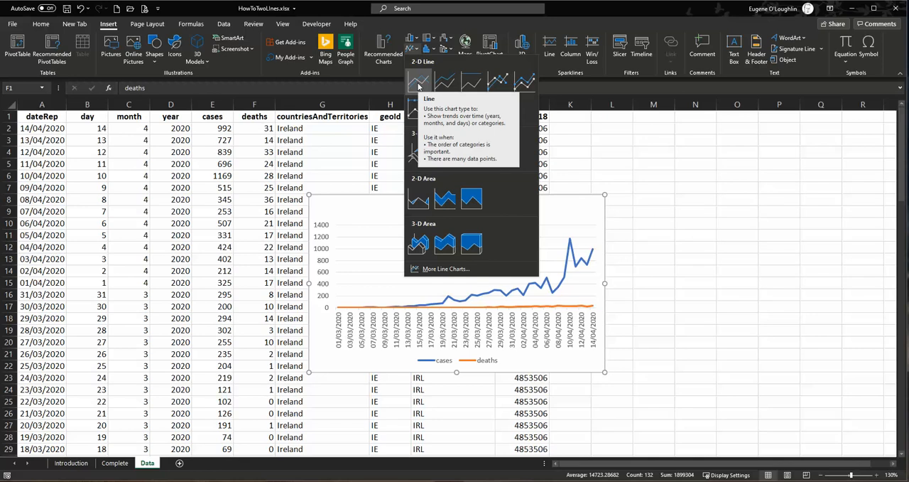
- Insert the basic line chart and resize it across columns G to O, row 29
click(418, 80)
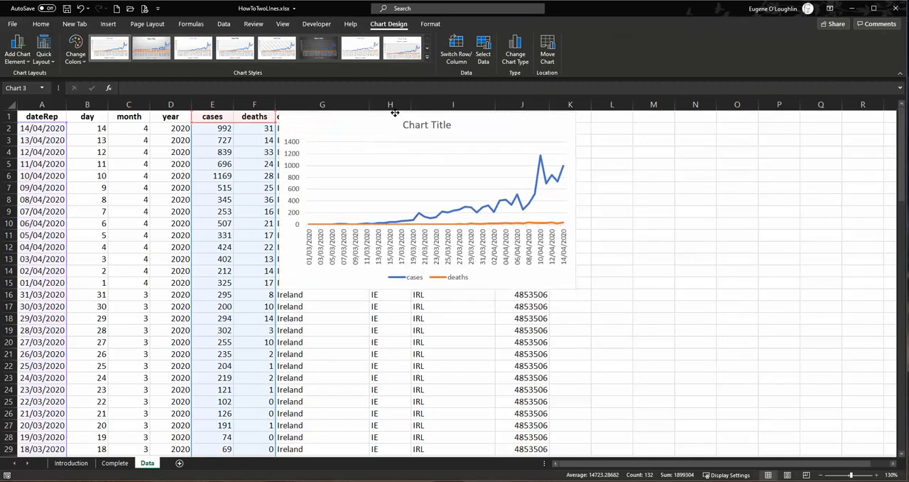
click(426, 199)
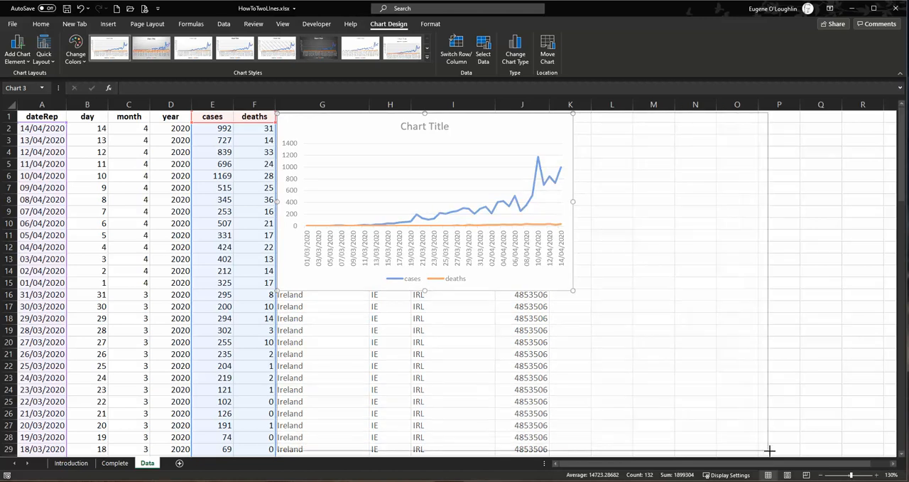
drag(574, 291, 772, 451)
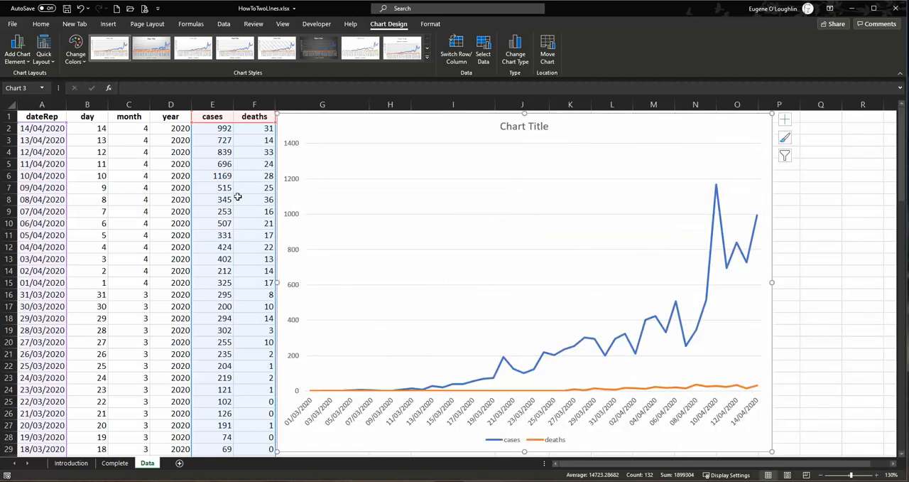
mouse_move(265, 186)
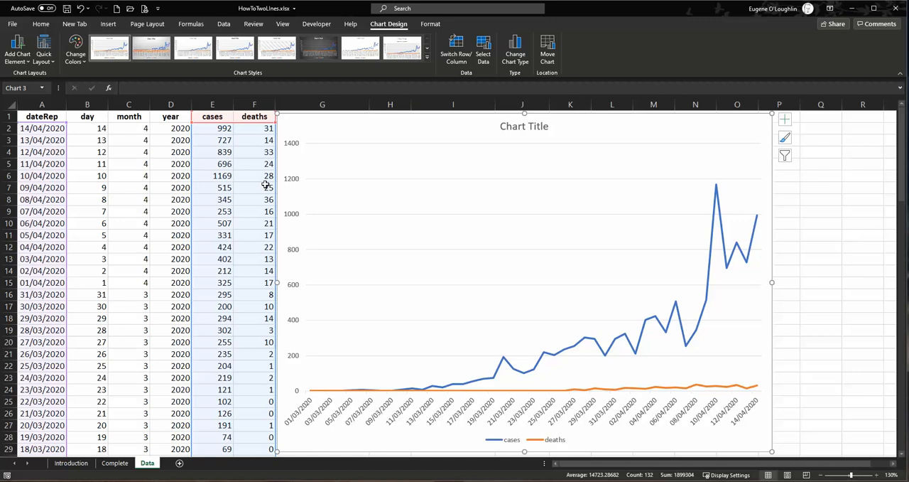
mouse_move(484, 127)
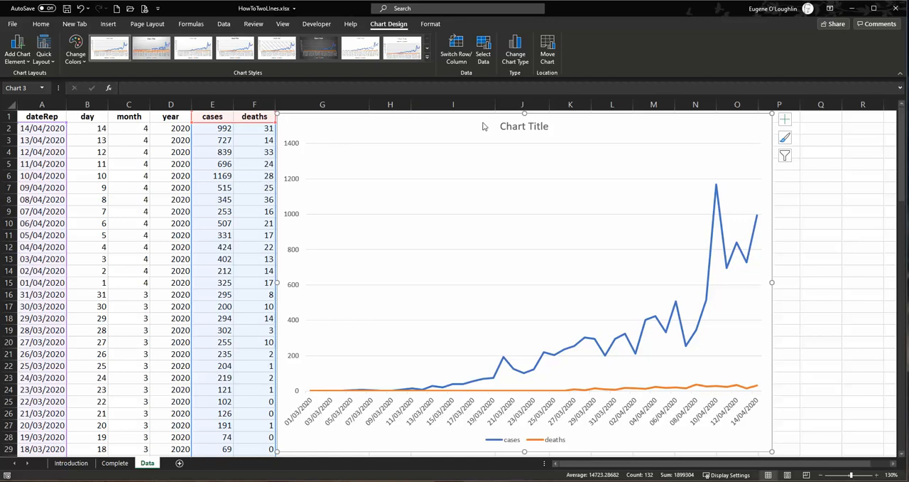
mouse_move(474, 141)
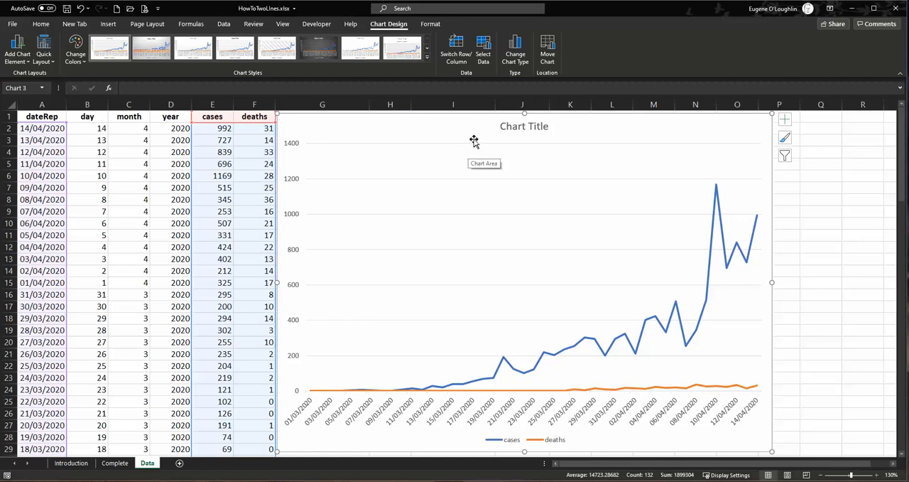
mouse_move(516, 130)
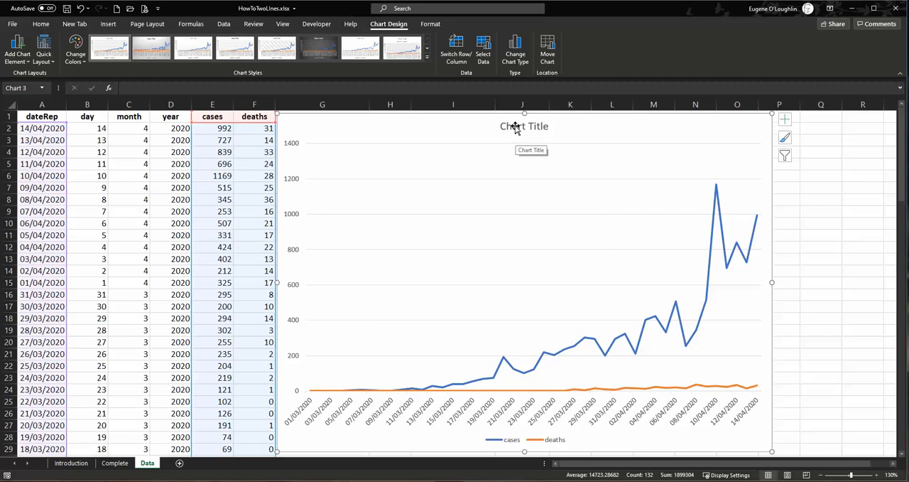
- Replace the placeholder chart title with 'Ireland Covid-19 Data'
click(524, 125)
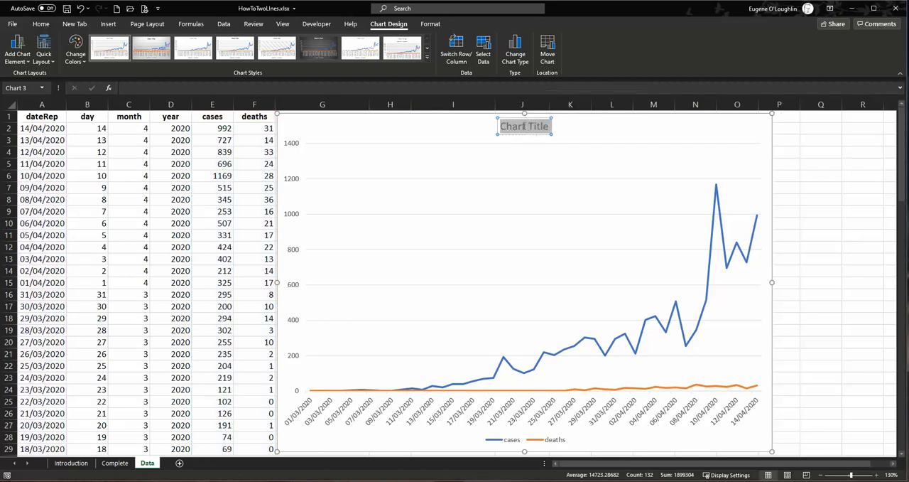
text(Ireland C)
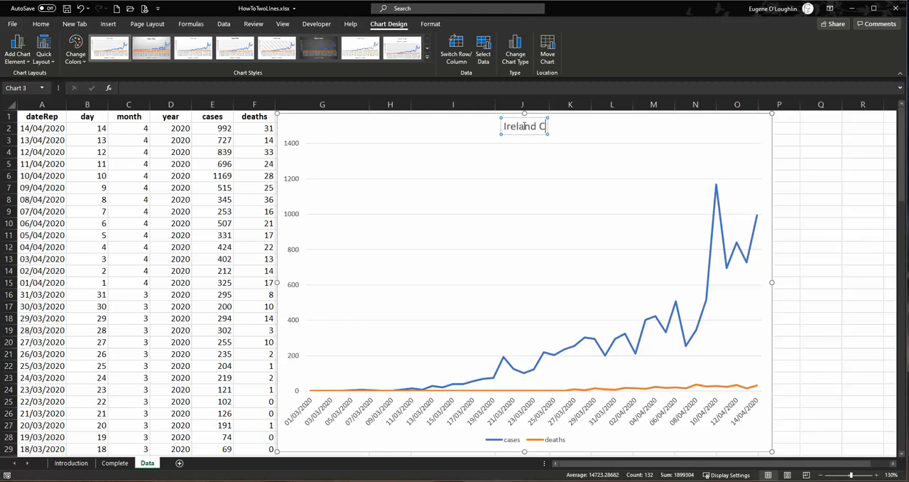
text(ovid-19)
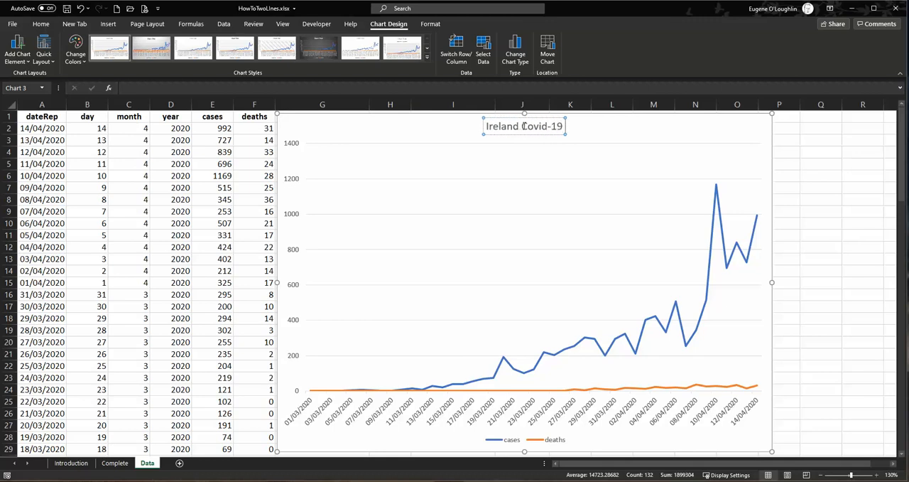
text(Data)
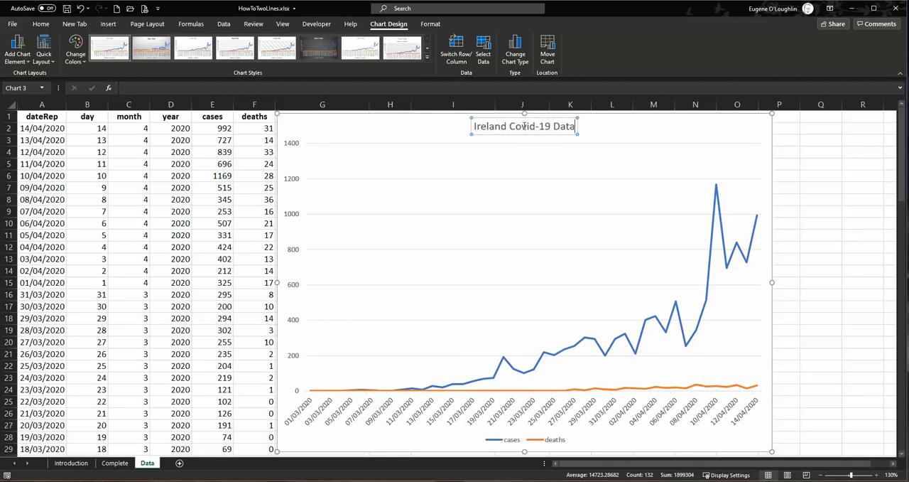
mouse_move(758, 135)
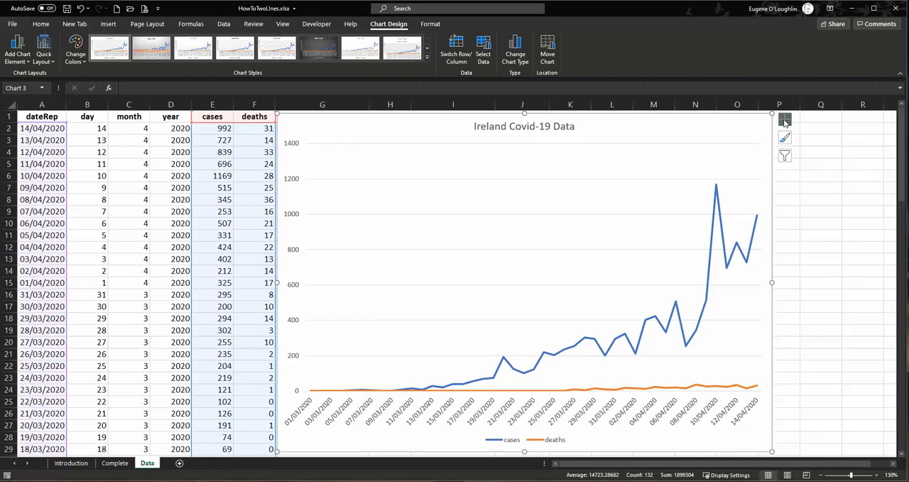
- Enable axis titles and label the vertical axis 'Number' and horizontal axis 'Date'
click(785, 119)
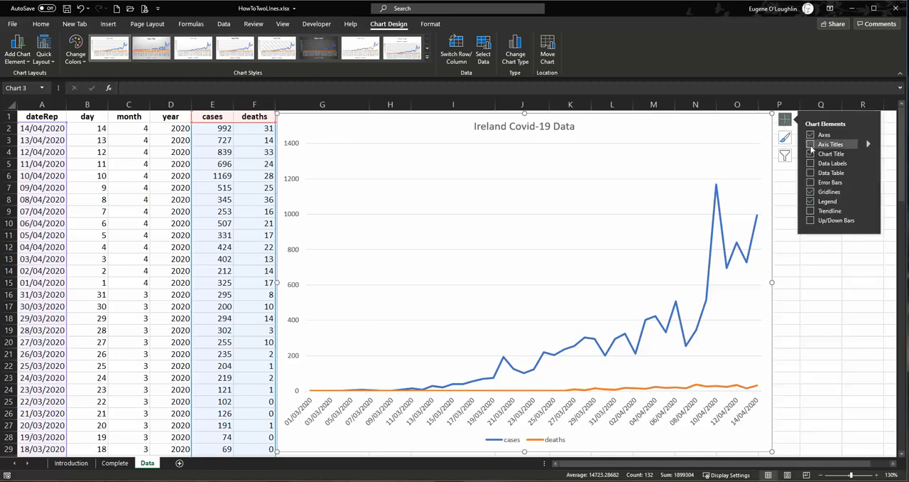
click(811, 144)
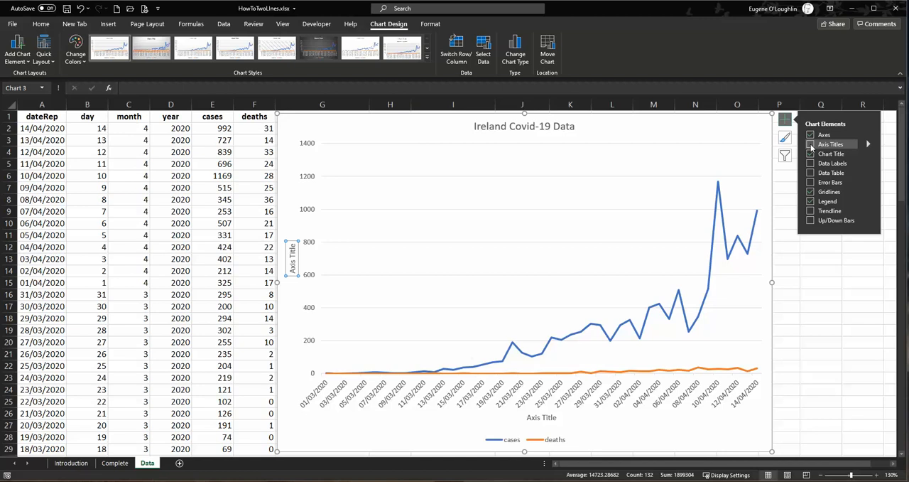
click(810, 153)
text(Numbe)
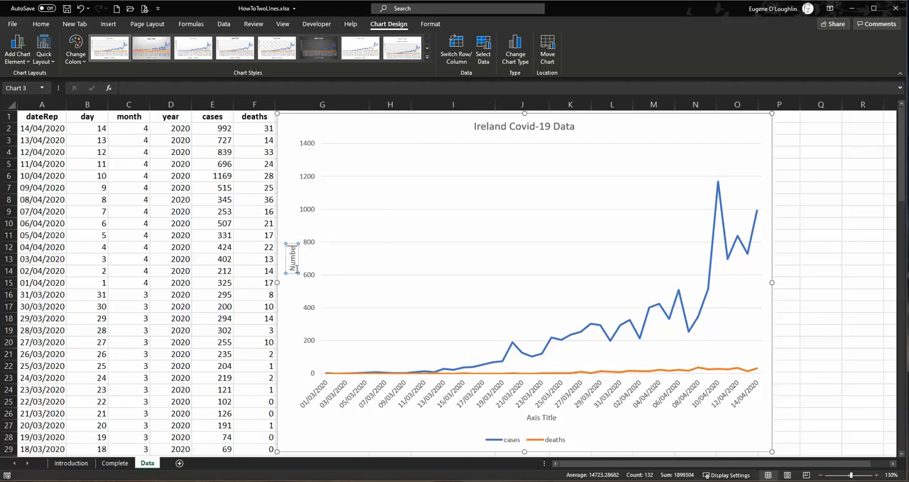
mouse_move(292, 263)
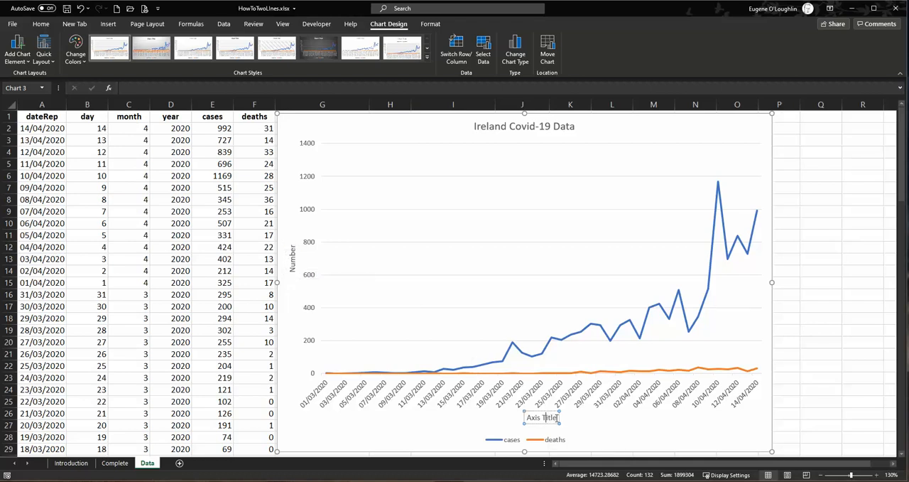
text(Date)
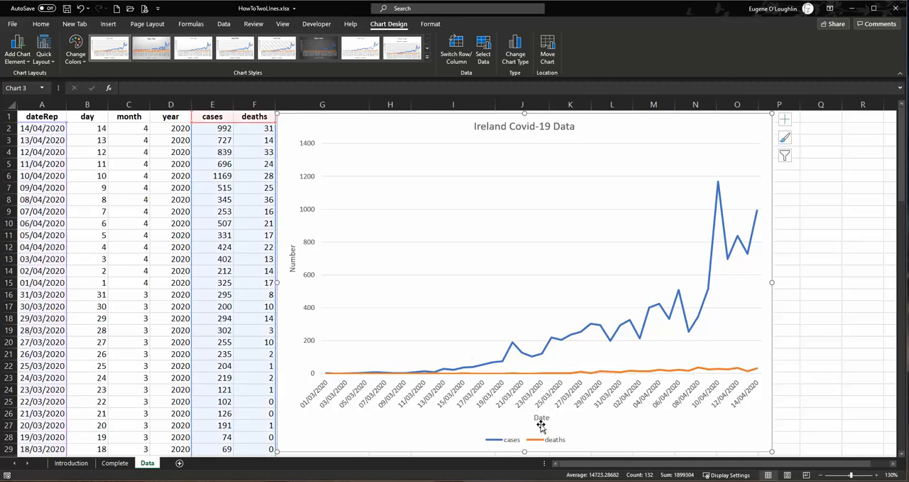
mouse_move(539, 419)
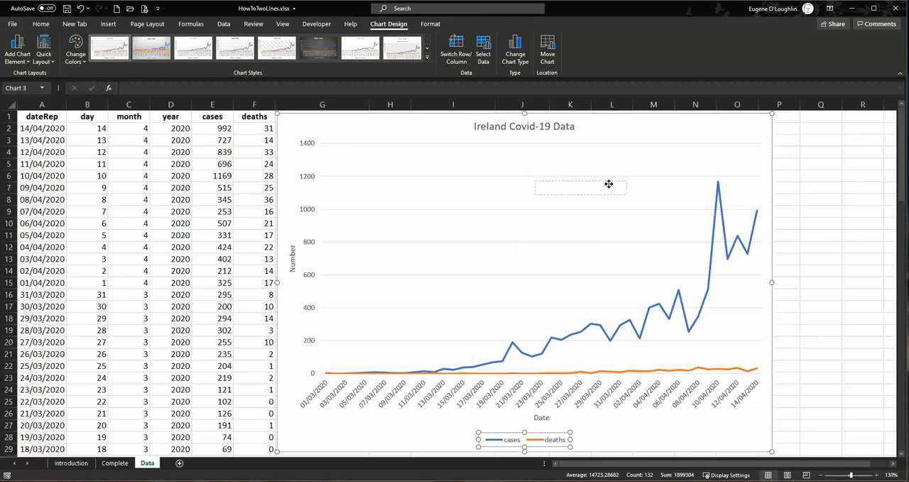
- Move the legend inside the plot below the title and select the cases line
drag(524, 439, 590, 191)
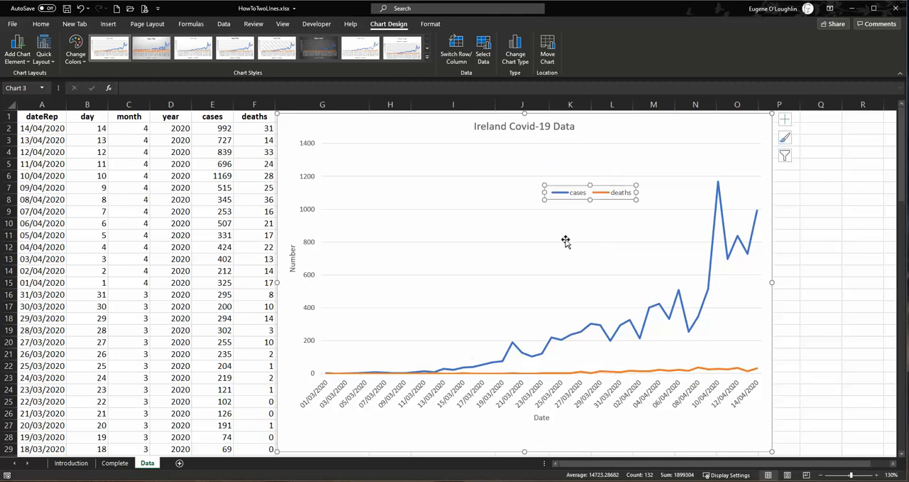
mouse_move(684, 302)
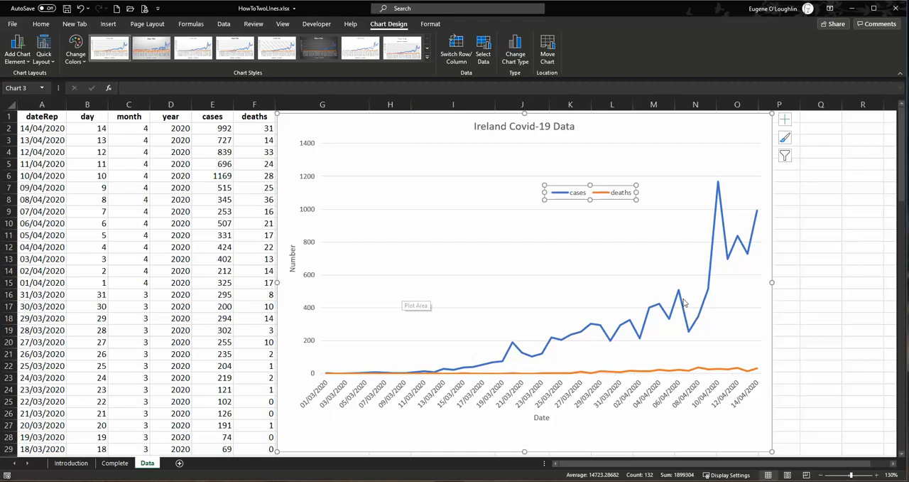
click(682, 295)
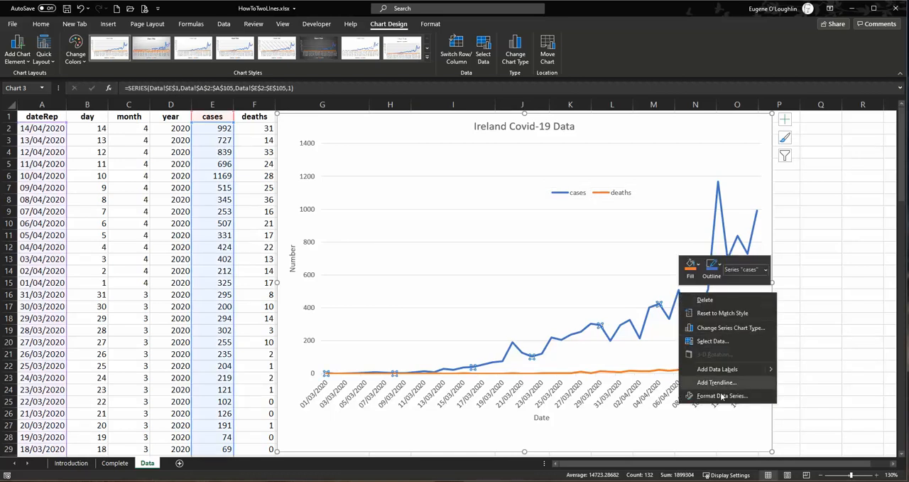
- Set the cases line width to 4 pt in Format Data Series, then deselect the chart
click(720, 396)
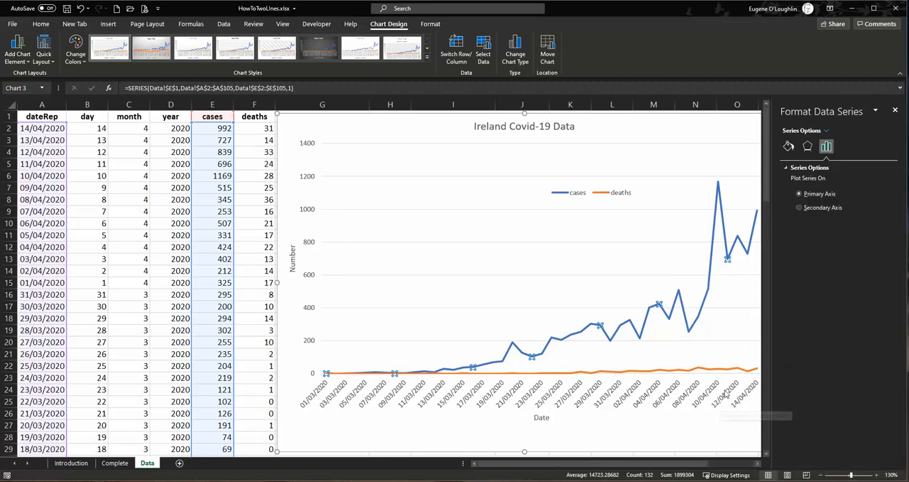
click(789, 146)
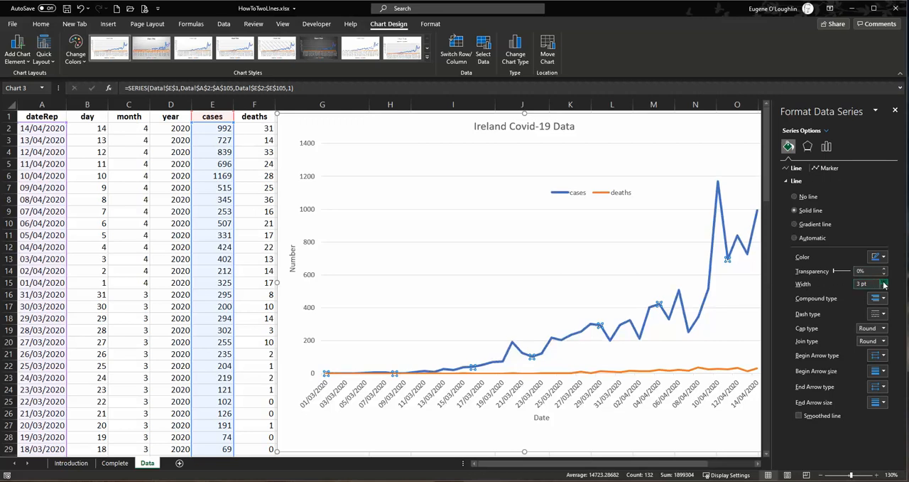
click(881, 281)
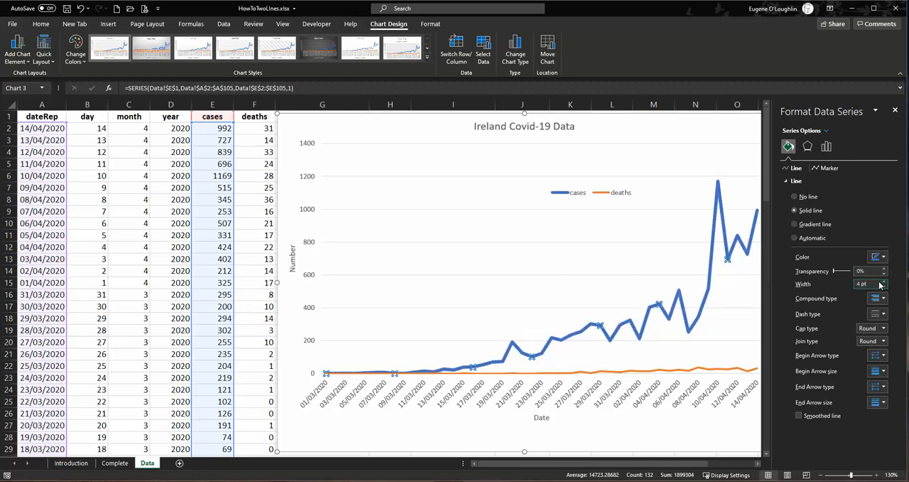
mouse_move(877, 257)
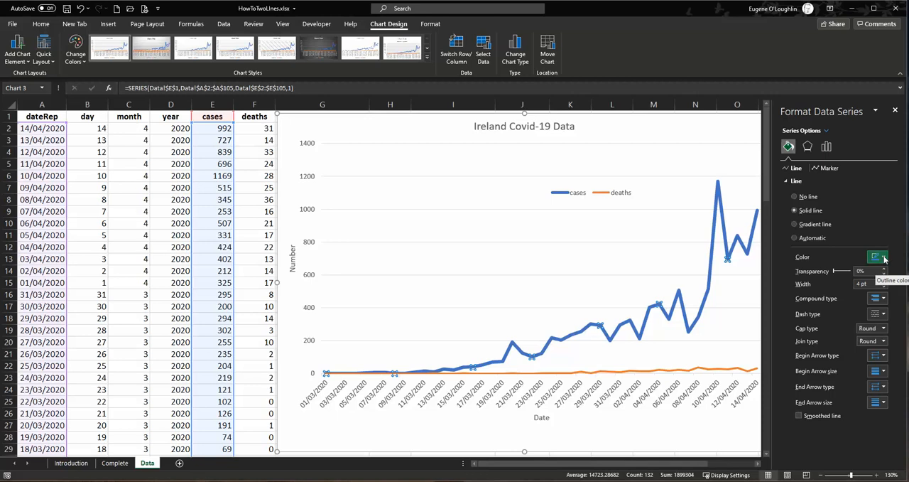
click(877, 257)
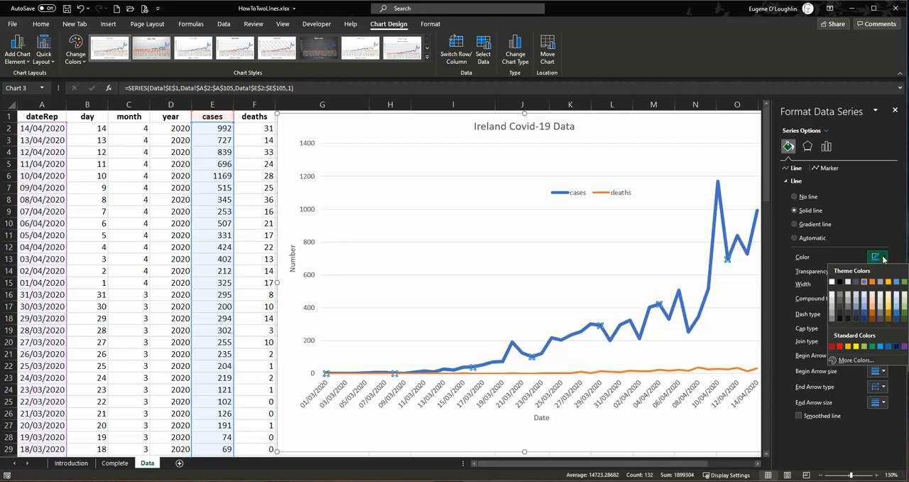
mouse_move(859, 257)
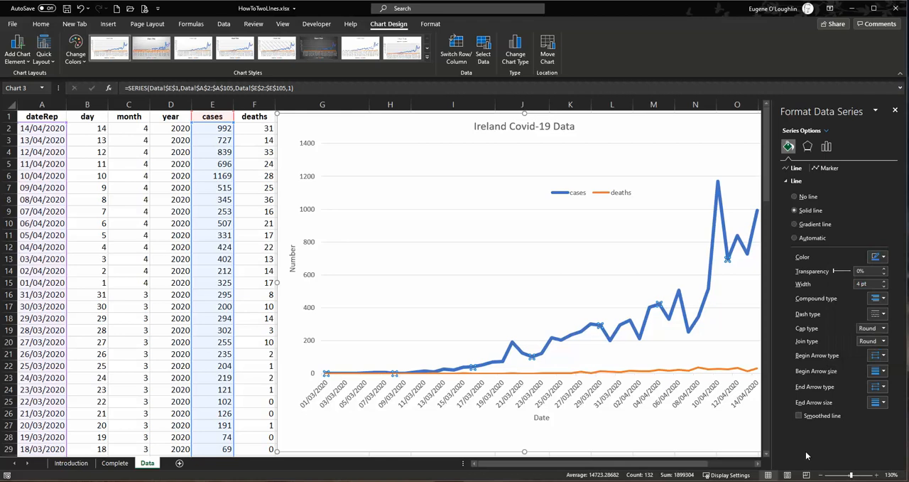
mouse_move(895, 112)
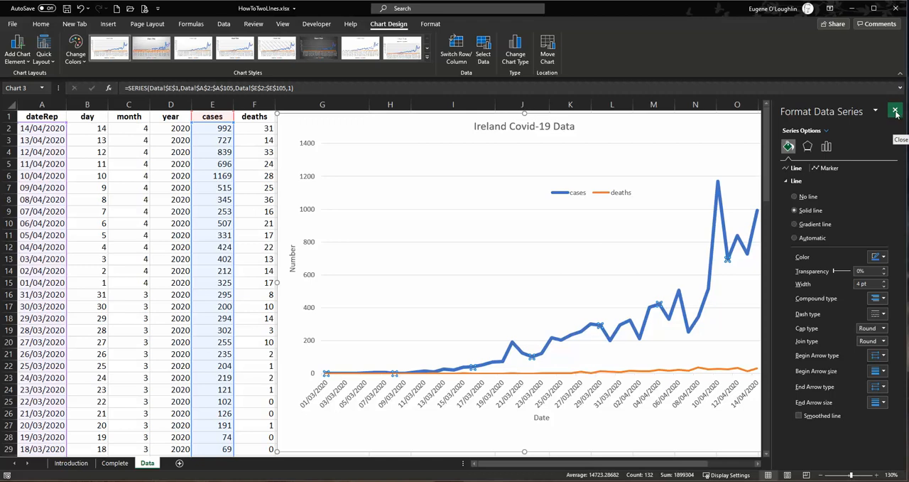
click(896, 111)
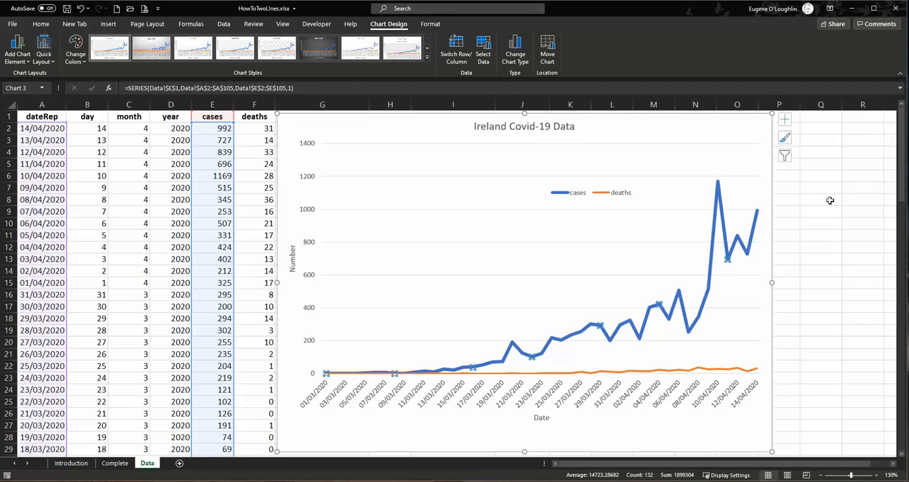
click(821, 199)
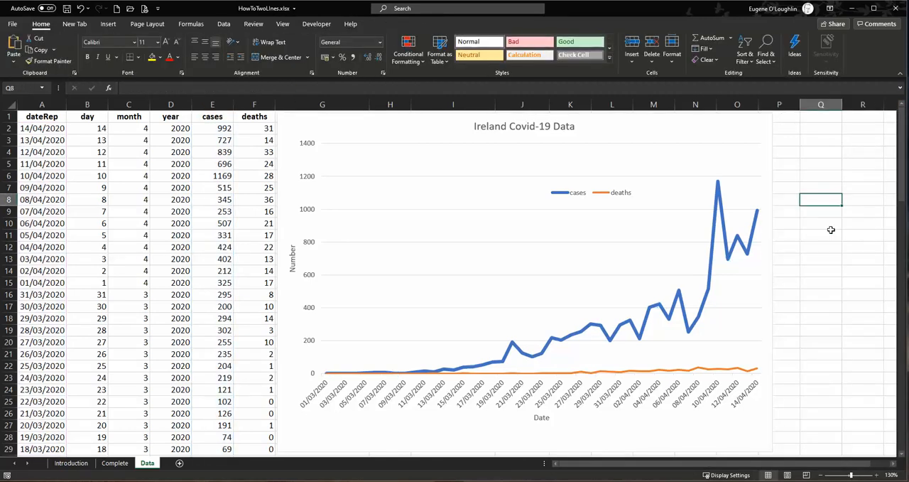